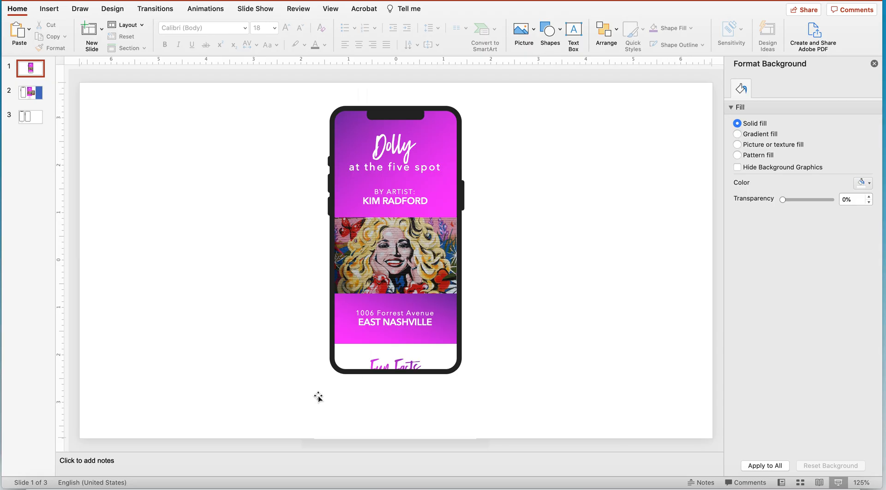
Review slide 2, then move on to slide 3 with the phone outlines.
{"action": "left_click", "coordinate": [30, 93]}
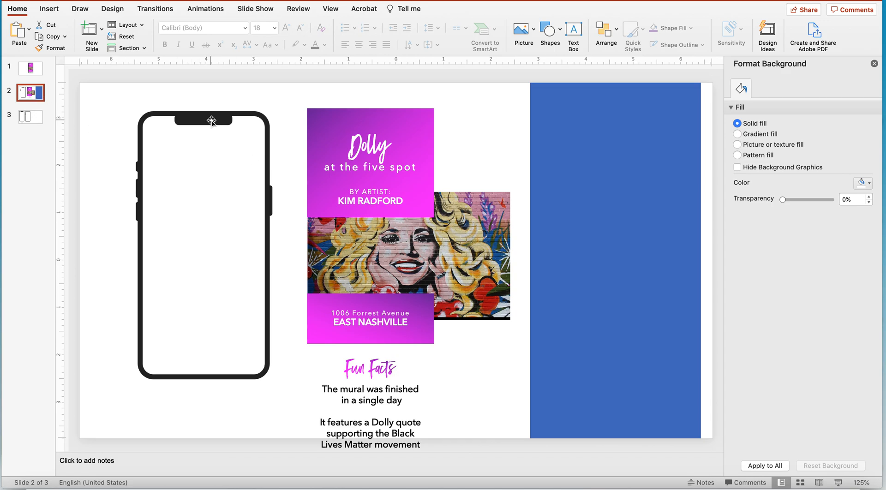
{"action": "mouse_move", "coordinate": [207, 111]}
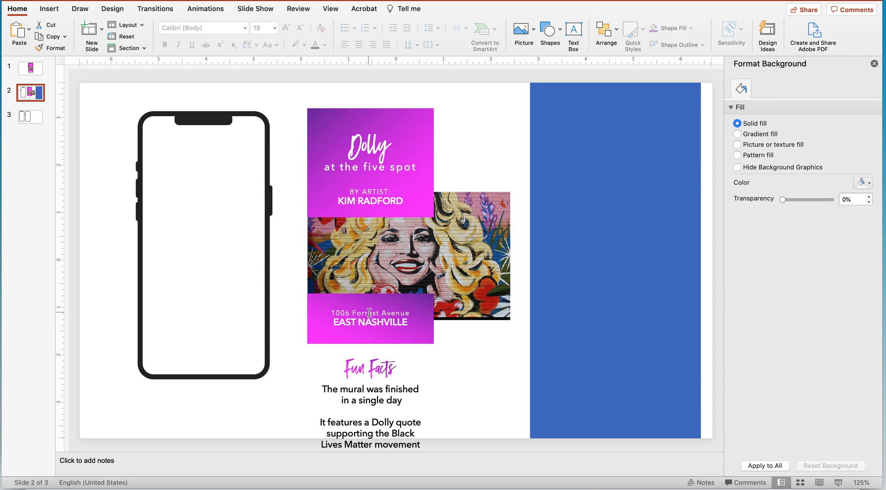
{"action": "mouse_move", "coordinate": [584, 254]}
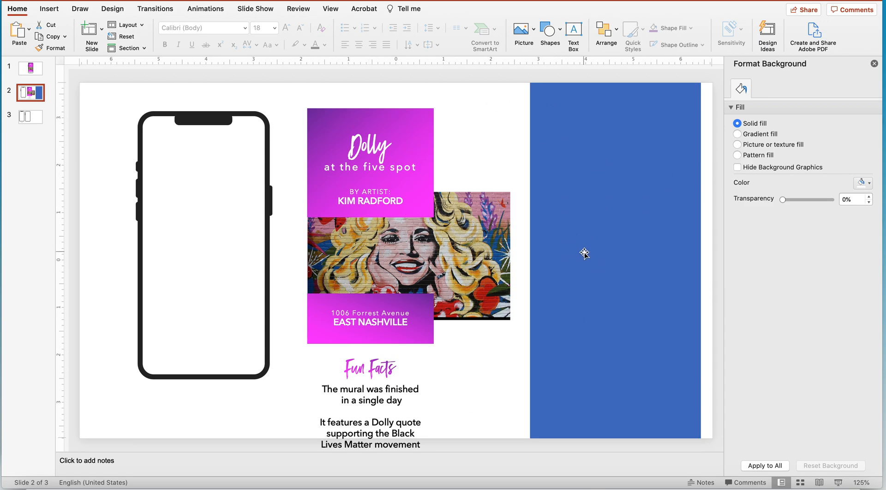
{"action": "left_click", "coordinate": [30, 117]}
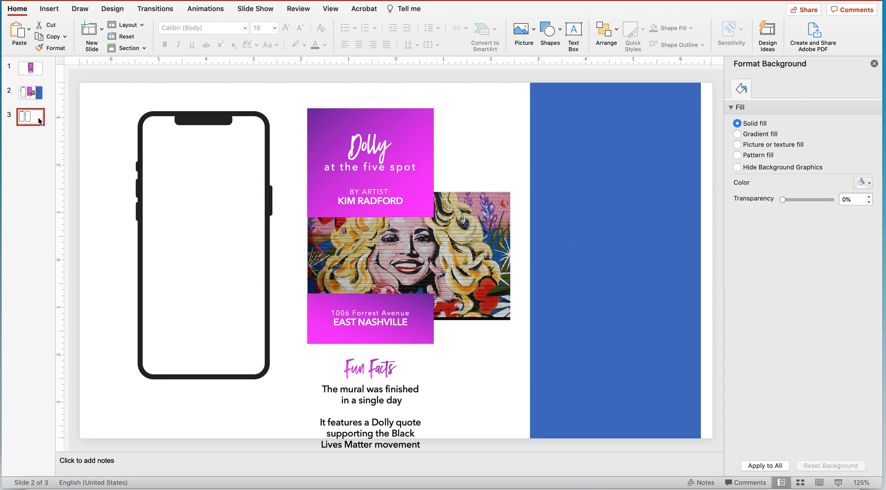
Select the phone screen outline on slide 3, set it to No fill, and go back to slide 2.
{"action": "left_click", "coordinate": [30, 116]}
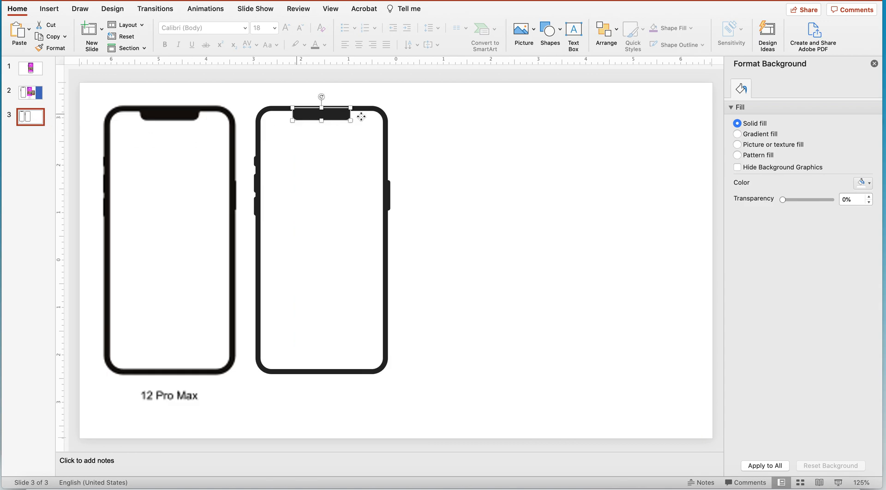
{"action": "left_click", "coordinate": [558, 28]}
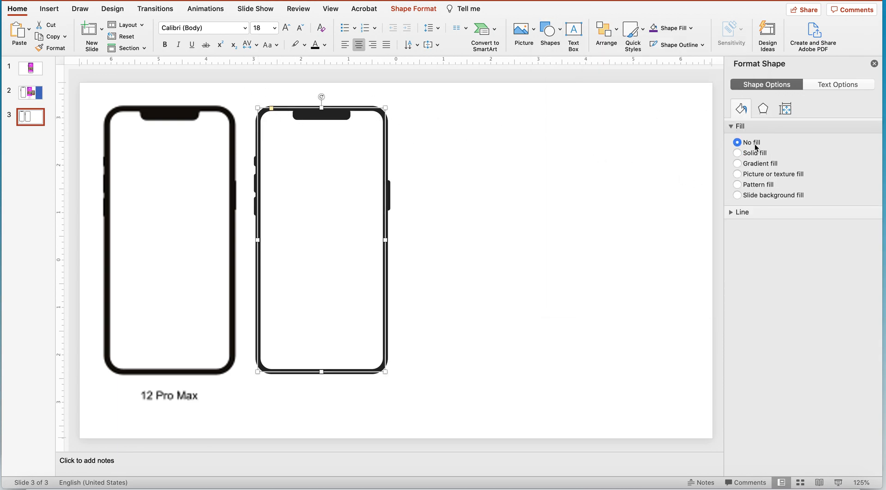
{"action": "left_click", "coordinate": [741, 212]}
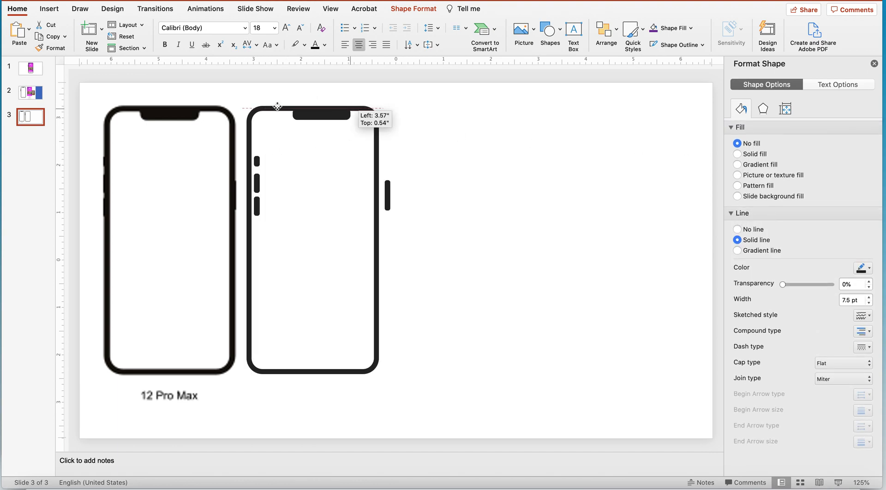
{"action": "left_click", "coordinate": [30, 93]}
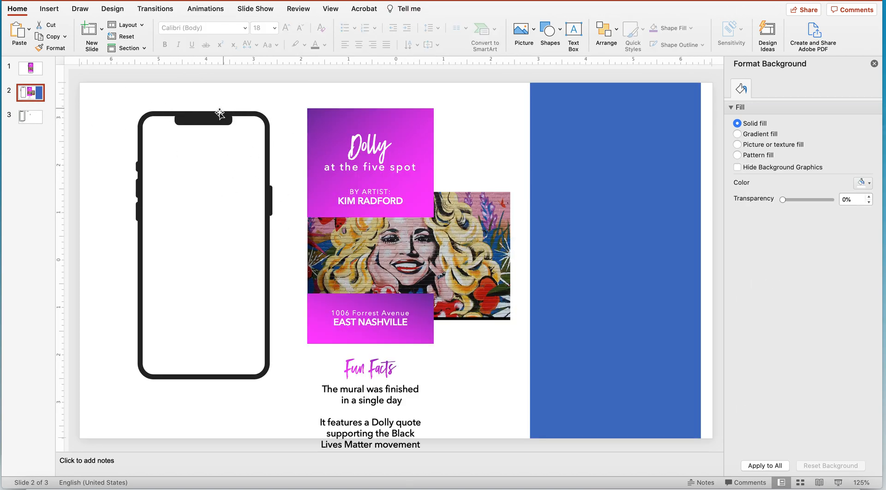
{"action": "left_click", "coordinate": [203, 118]}
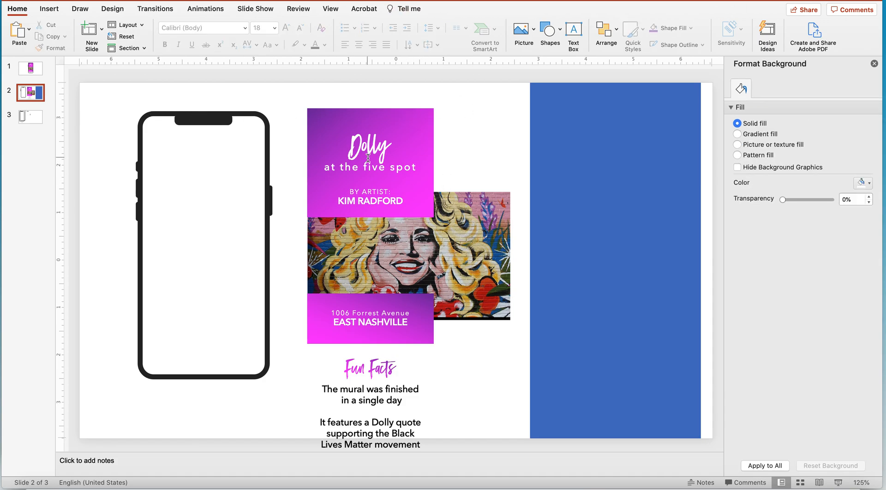
Narrow the Dolly mural, align it between the title and address cards, and select both.
{"action": "left_click", "coordinate": [370, 141]}
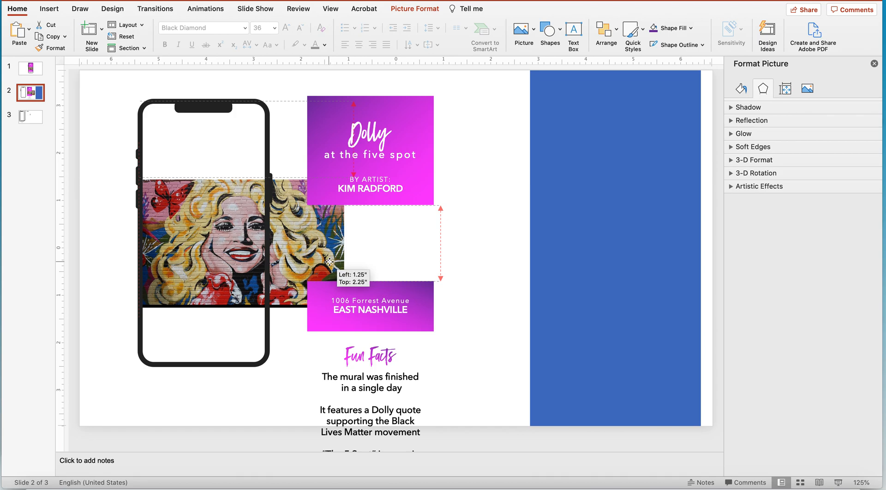
{"action": "left_click_drag", "start_coordinate": [330, 261], "coordinate": [269, 247]}
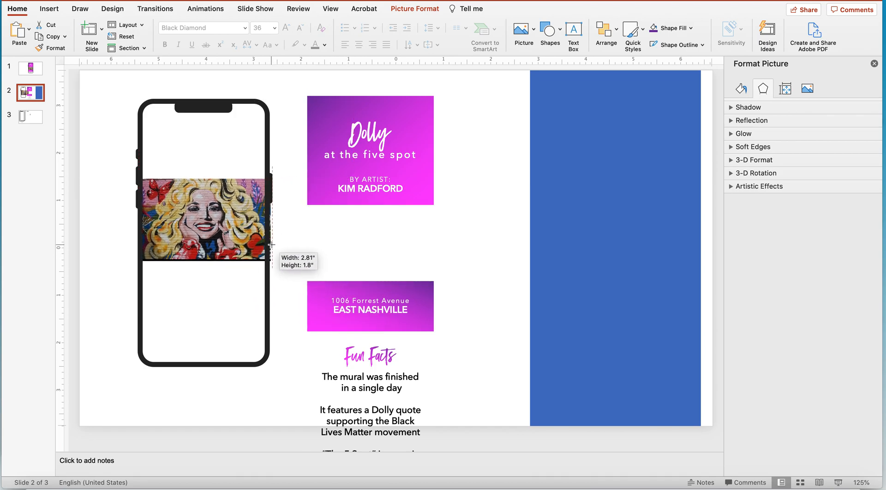
{"action": "left_click_drag", "start_coordinate": [270, 264], "coordinate": [270, 264]}
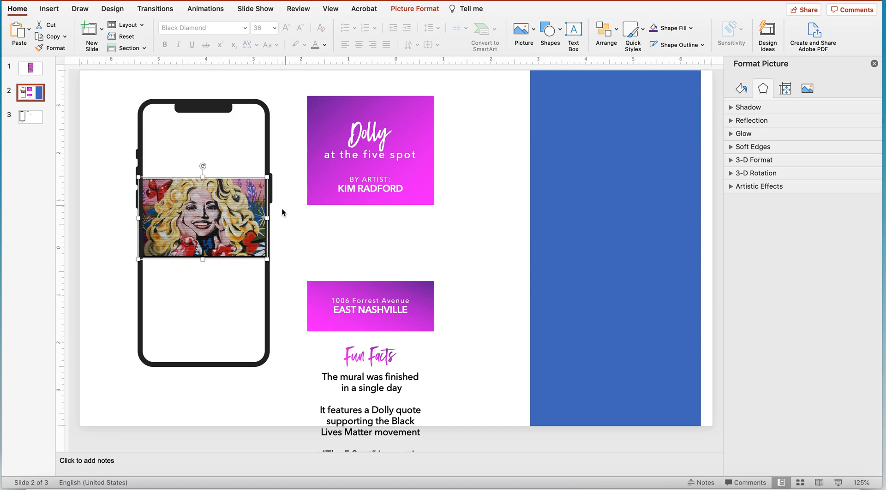
{"action": "left_click_drag", "start_coordinate": [202, 221], "coordinate": [370, 247]}
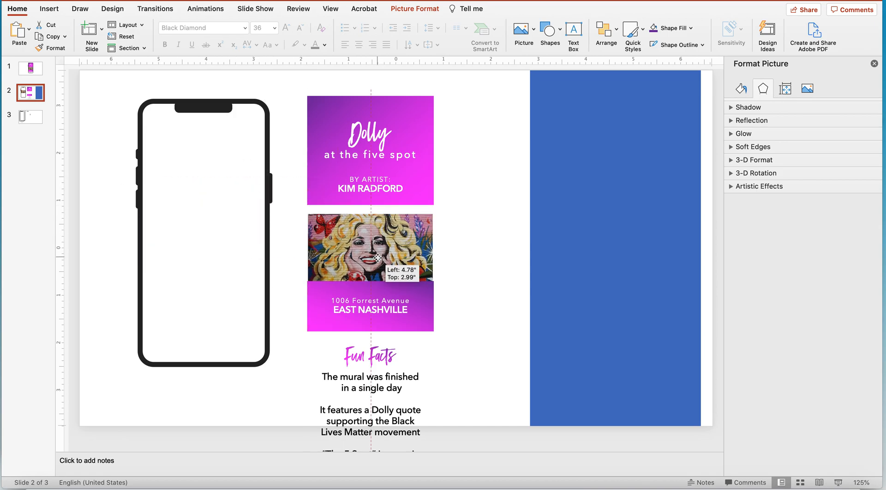
{"action": "left_click_drag", "start_coordinate": [370, 247], "coordinate": [371, 244]}
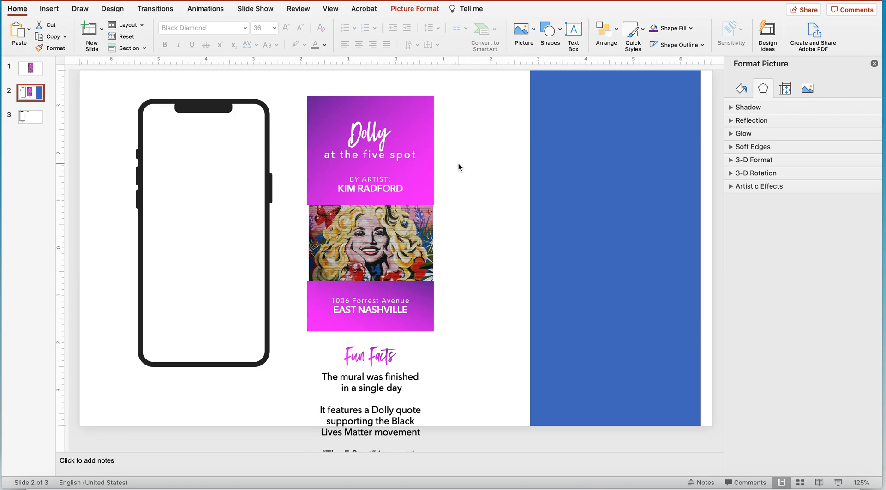
{"action": "left_click", "coordinate": [370, 244]}
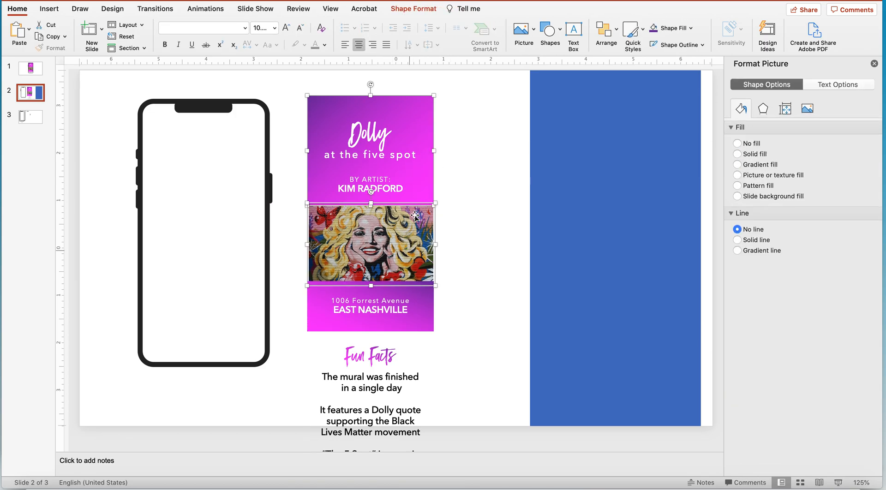
{"action": "scroll", "scroll_direction": "down", "scroll_amount": 3}
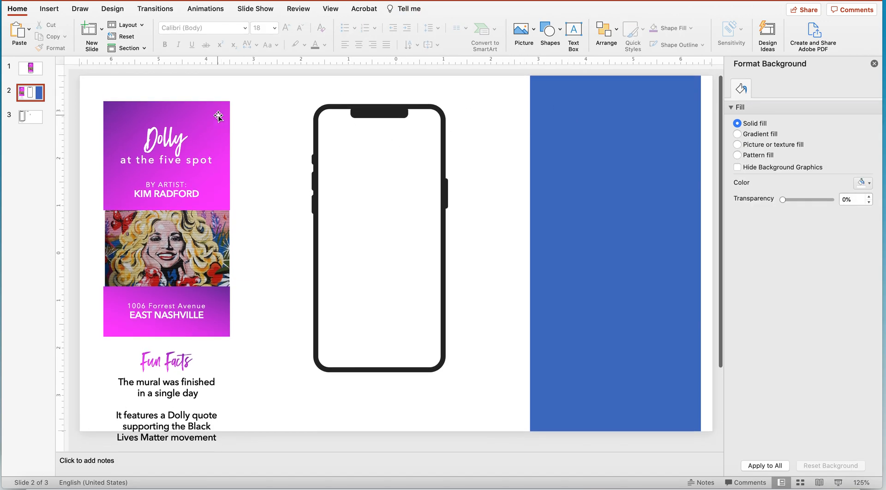
{"action": "mouse_move", "coordinate": [417, 421]}
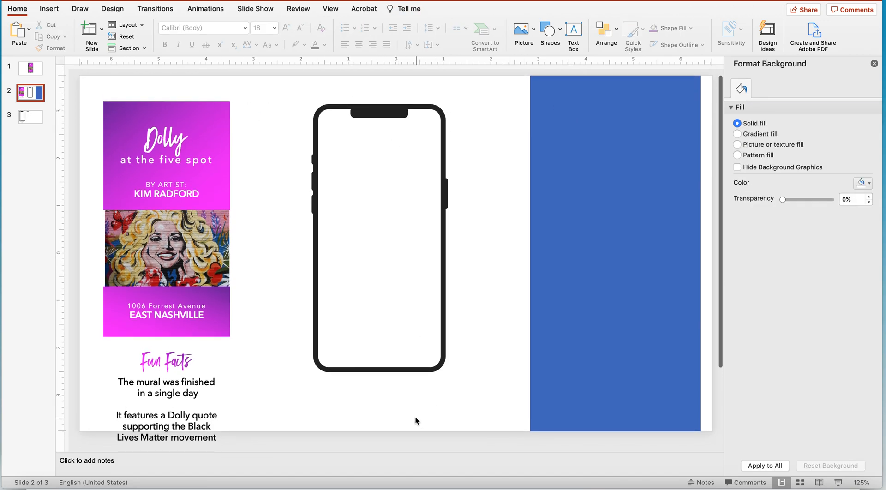
{"action": "mouse_move", "coordinate": [404, 440]}
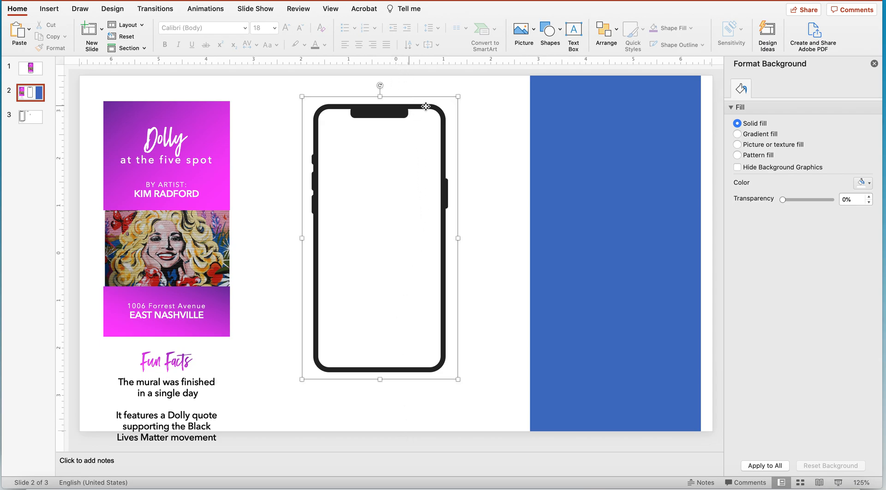
Give the screen rectangle No line and a solid fill colour.
{"action": "left_click", "coordinate": [490, 111]}
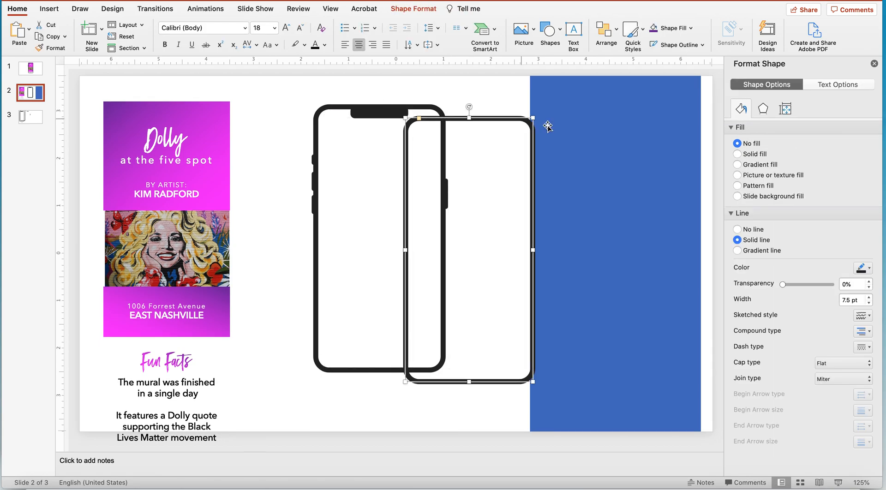
{"action": "left_click", "coordinate": [738, 229]}
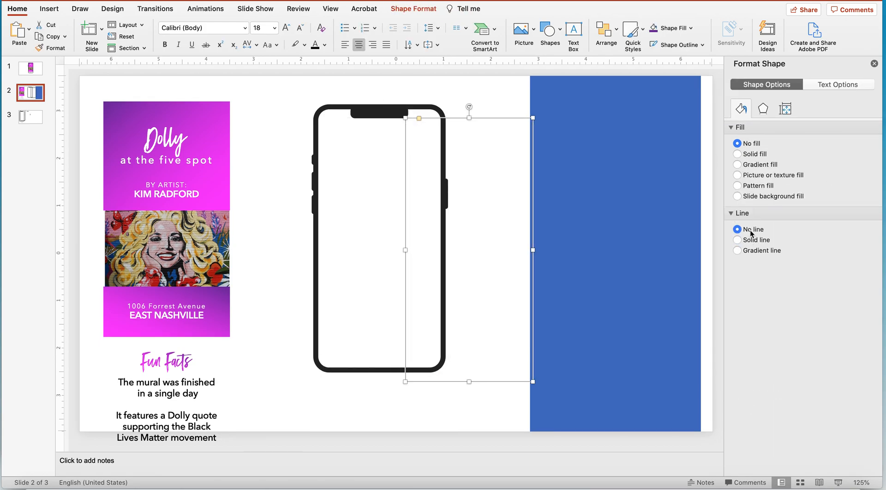
{"action": "left_click", "coordinate": [738, 154]}
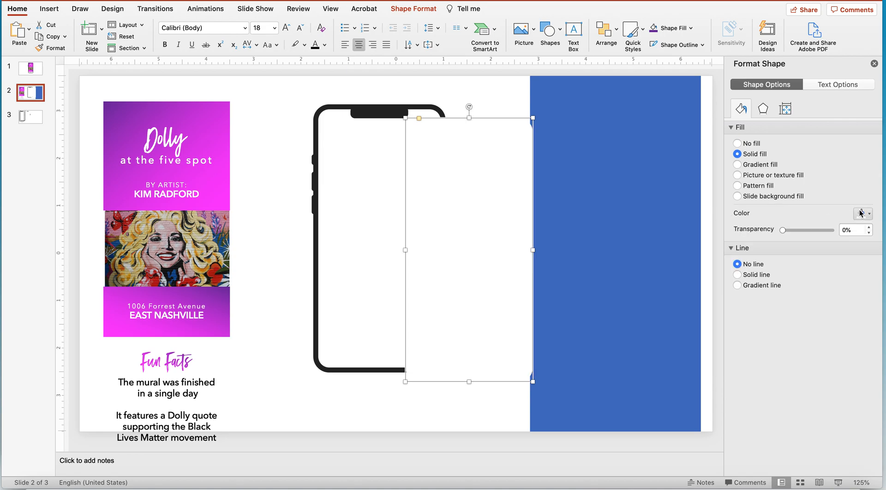
{"action": "left_click", "coordinate": [861, 213]}
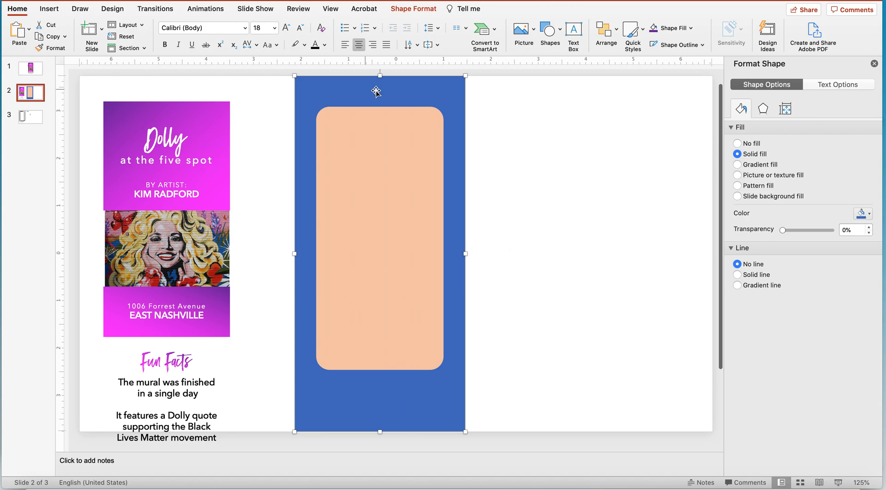
{"action": "mouse_move", "coordinate": [420, 85]}
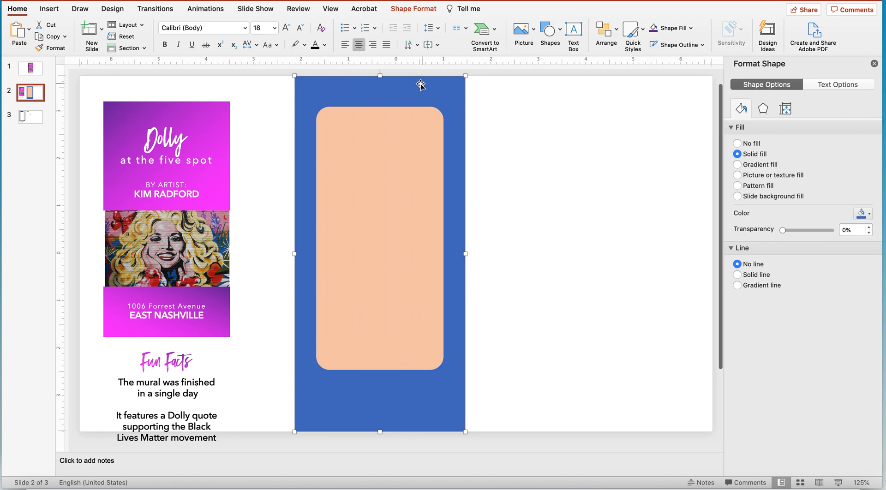
{"action": "mouse_move", "coordinate": [422, 16]}
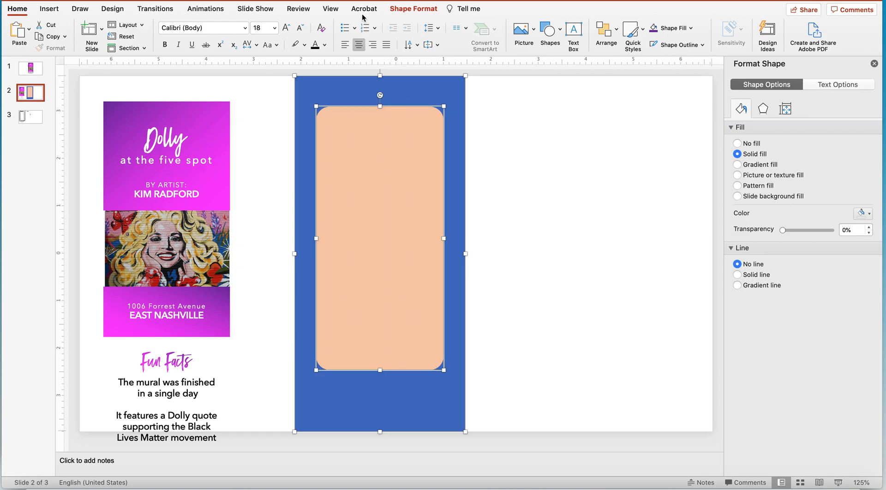
Subtract the screen shape from the phone body using Merge Shapes > Subtract.
{"action": "left_click", "coordinate": [413, 8]}
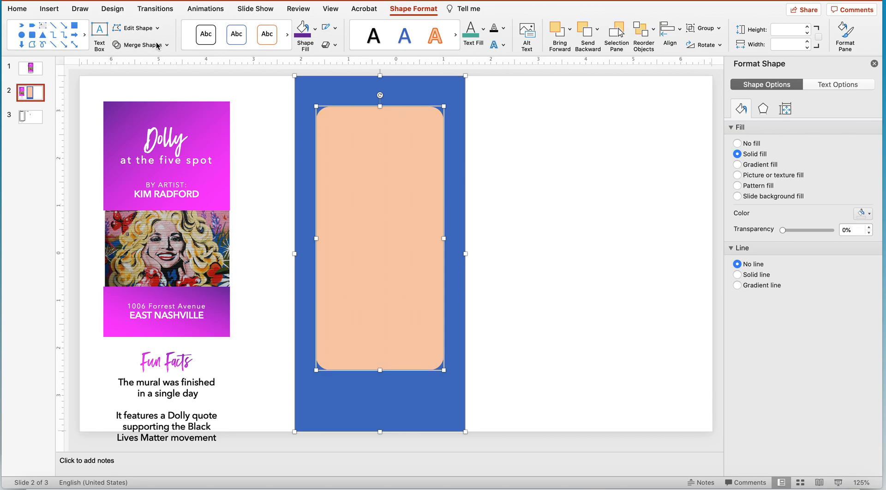
{"action": "left_click", "coordinate": [140, 45]}
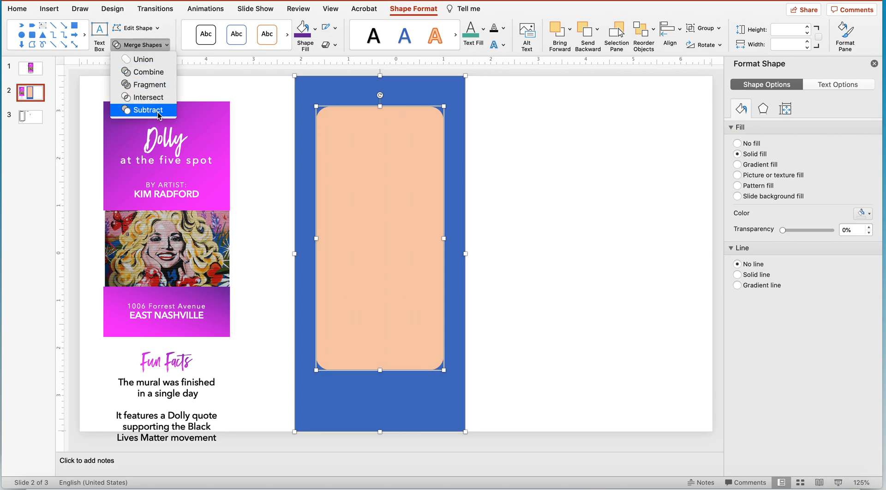
{"action": "left_click", "coordinate": [148, 110]}
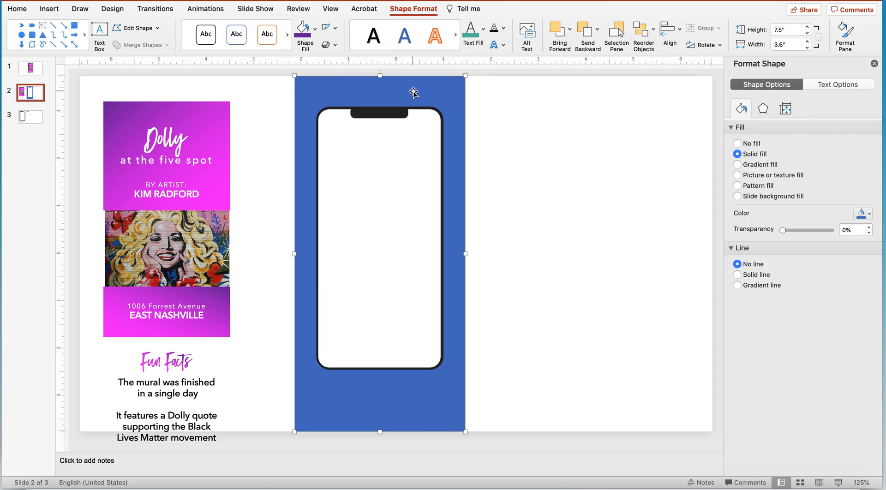
Send the blue rectangle to back and give it Slide background fill.
{"action": "right_click", "coordinate": [413, 92]}
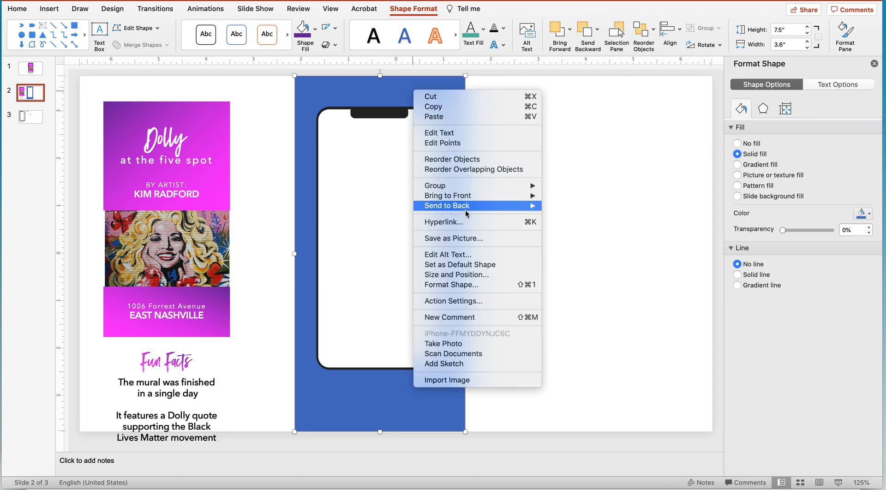
{"action": "left_click", "coordinate": [446, 206]}
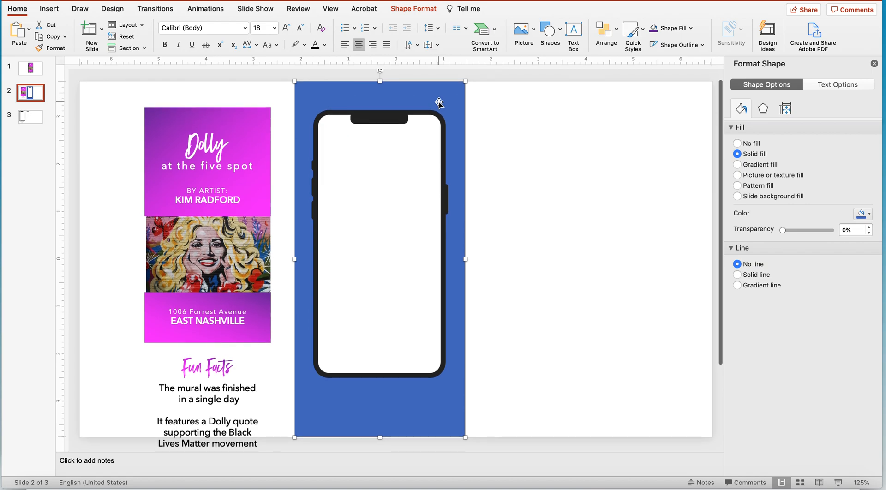
{"action": "mouse_move", "coordinate": [470, 107]}
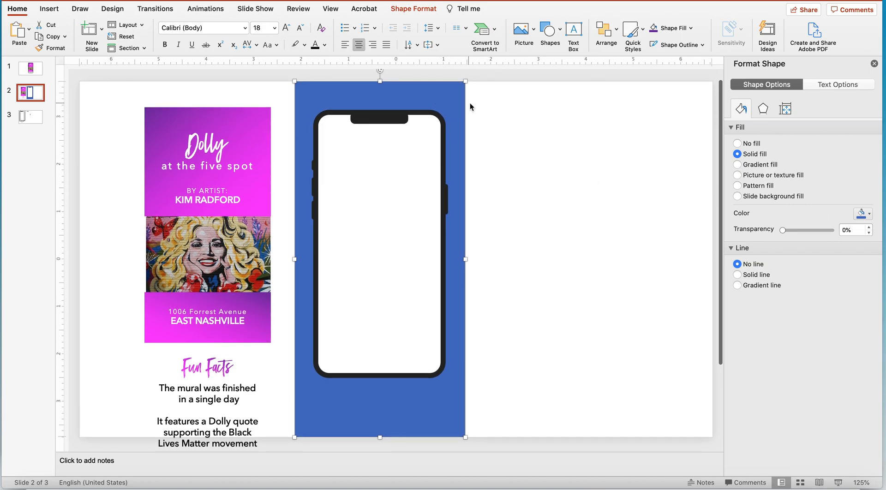
{"action": "mouse_move", "coordinate": [520, 123]}
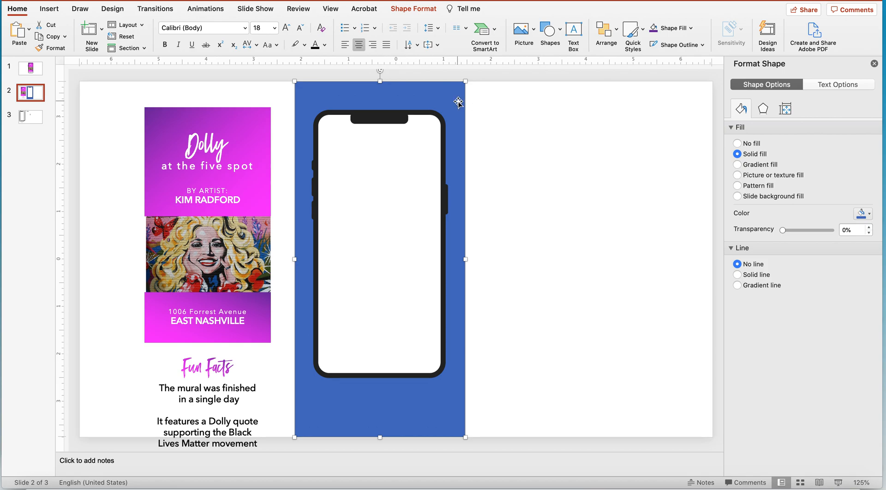
{"action": "mouse_move", "coordinate": [746, 198]}
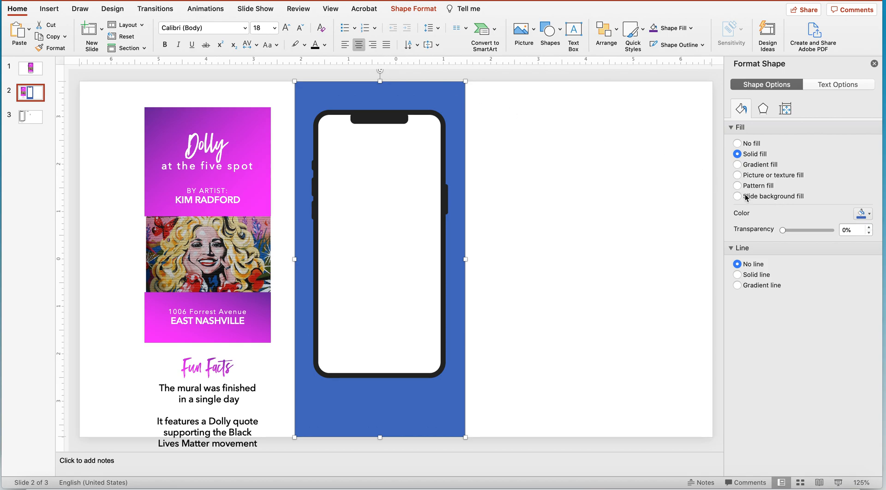
{"action": "left_click", "coordinate": [737, 196]}
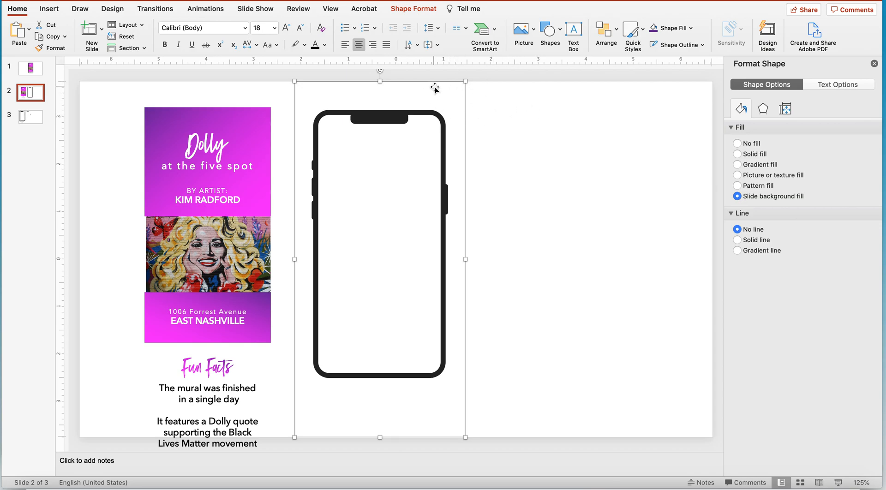
{"action": "mouse_move", "coordinate": [483, 104]}
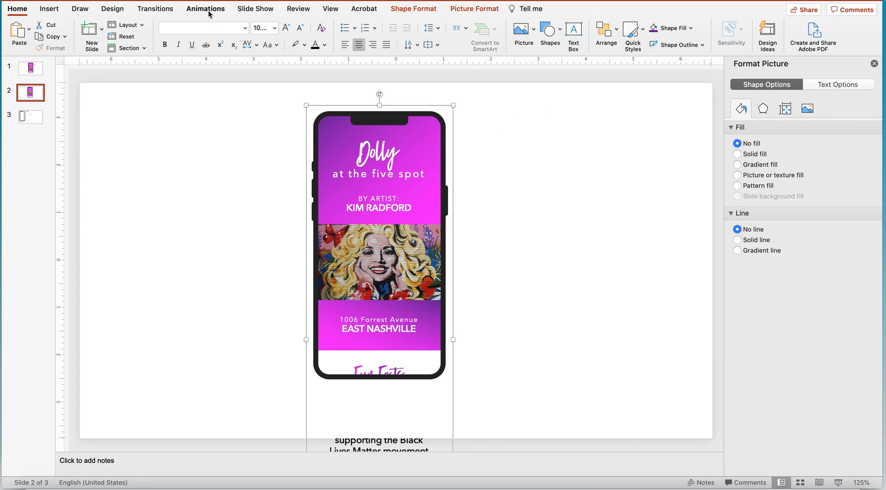
Bring up the Animations ribbon to apply a motion path to the flyer group.
{"action": "left_click", "coordinate": [205, 8]}
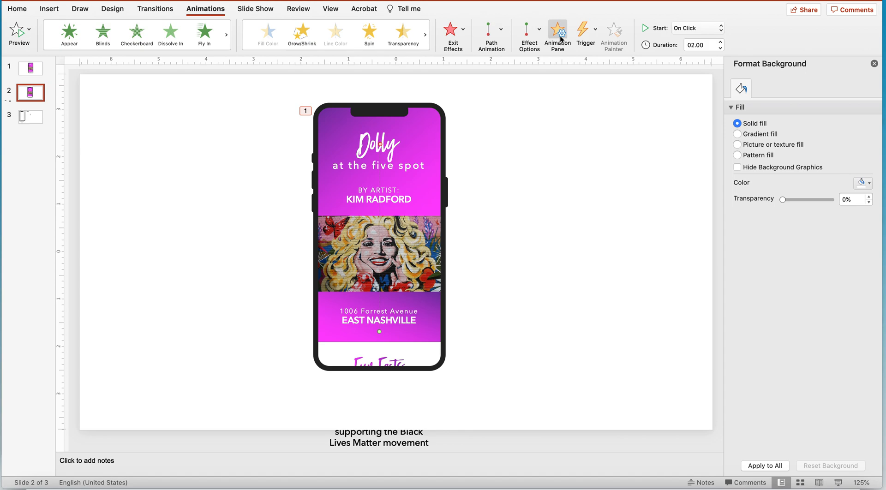
In the Animation Pane, set the Group 7 animation's duration to 7 seconds.
{"action": "left_click", "coordinate": [557, 31]}
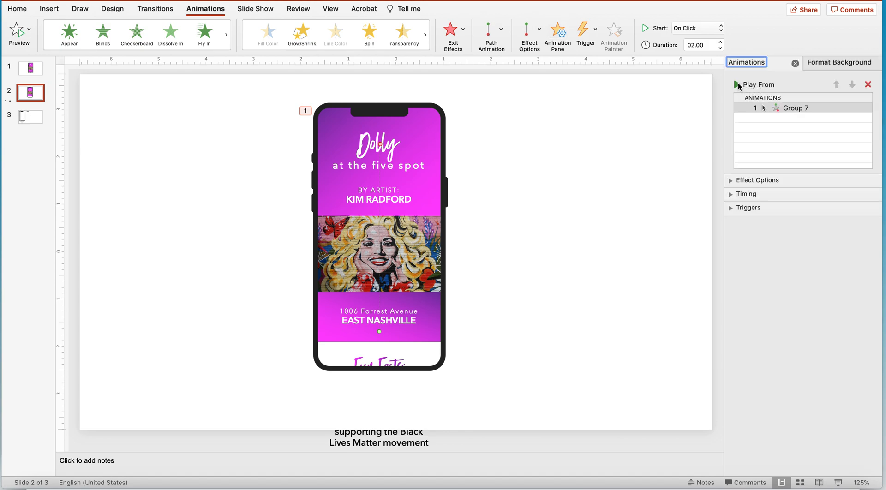
{"action": "left_click", "coordinate": [738, 84]}
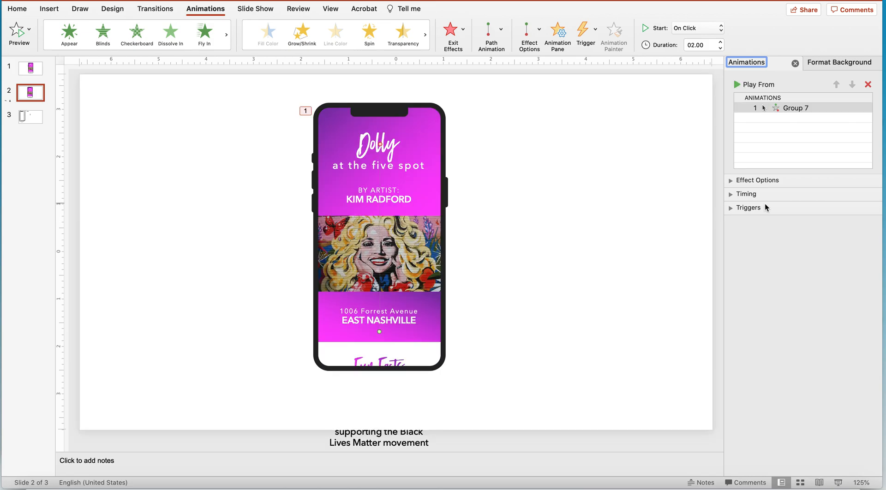
{"action": "left_click", "coordinate": [746, 194]}
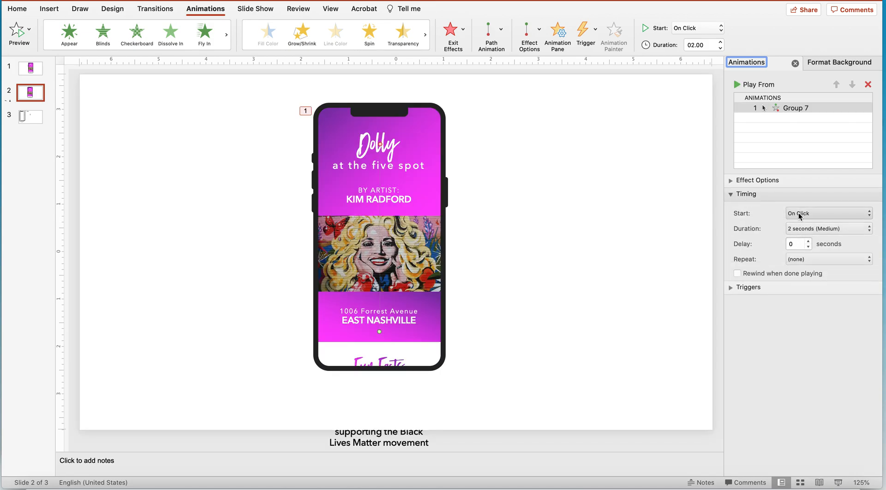
{"action": "left_click", "coordinate": [827, 229]}
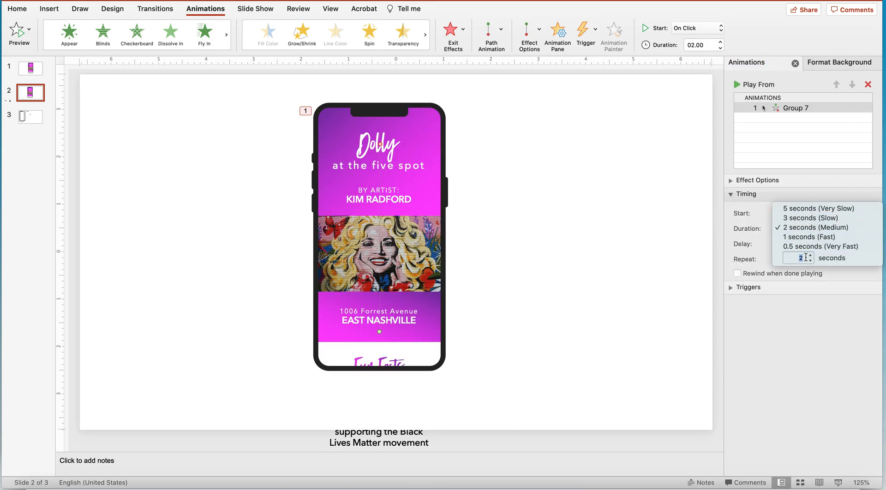
{"action": "type", "text": "7"}
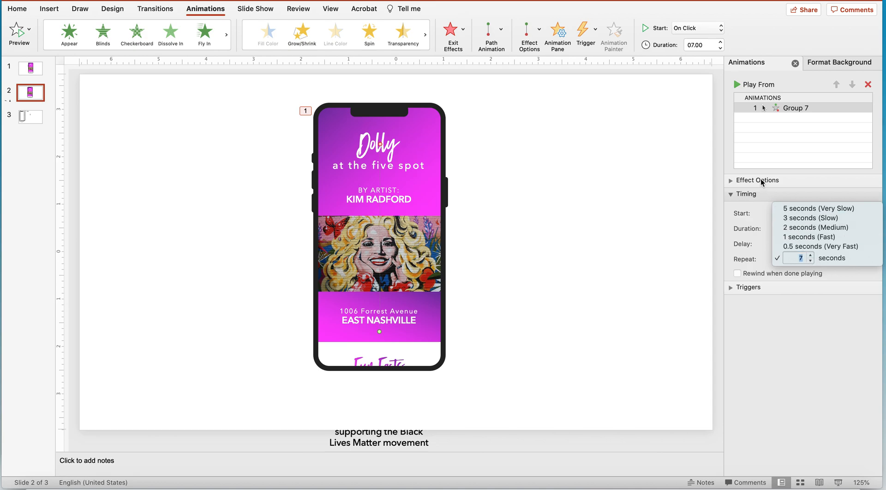
Check the Group 7 effect settings and preview the animation with Play From.
{"action": "left_click", "coordinate": [756, 181]}
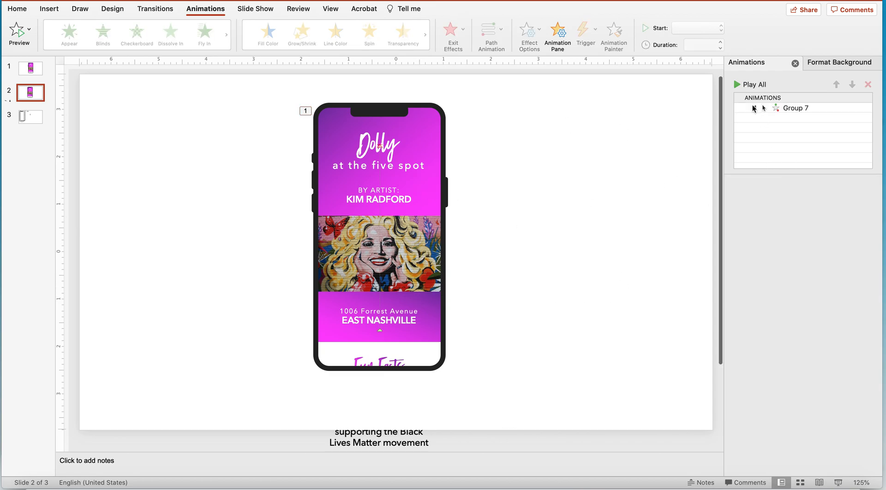
{"action": "left_click", "coordinate": [796, 107]}
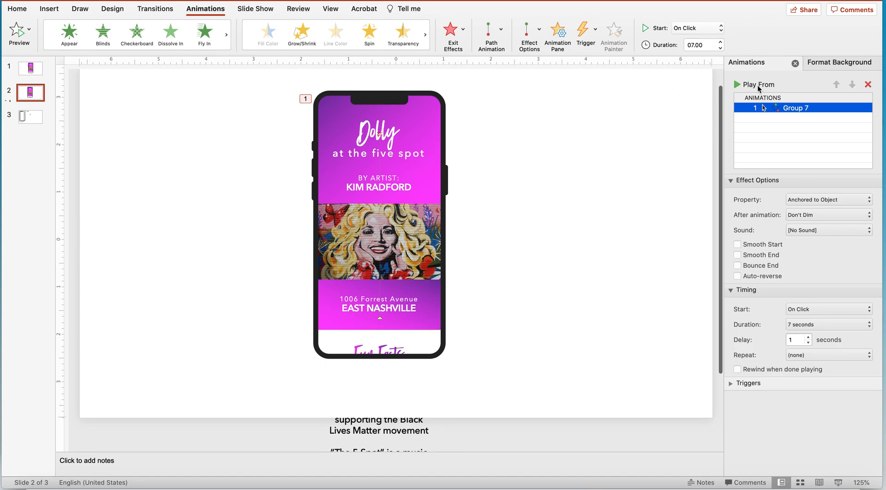
{"action": "left_click", "coordinate": [738, 85]}
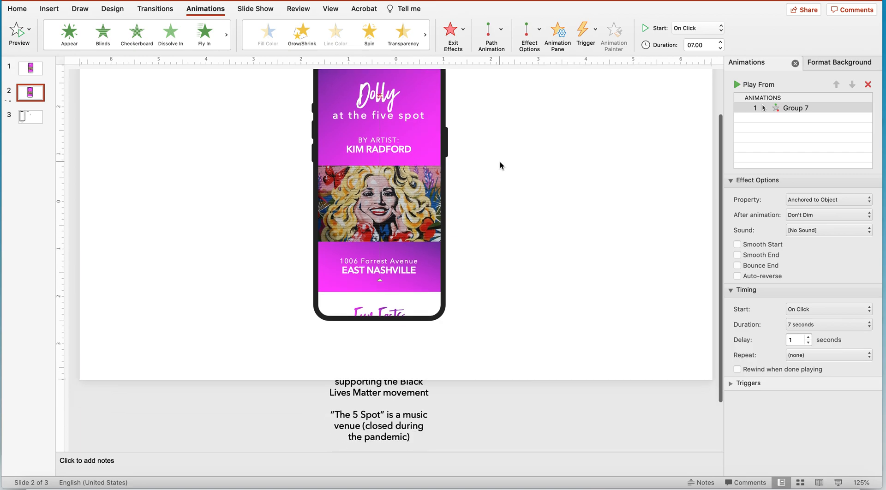
Pick the Rectangle shape and drag it out below the phone at the slide bottom.
{"action": "scroll", "scroll_direction": "down", "scroll_amount": 3}
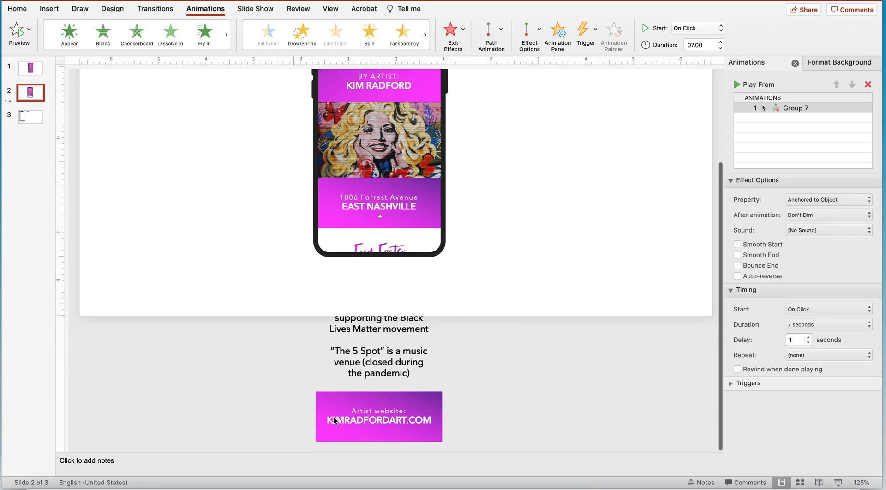
{"action": "left_click", "coordinate": [137, 34]}
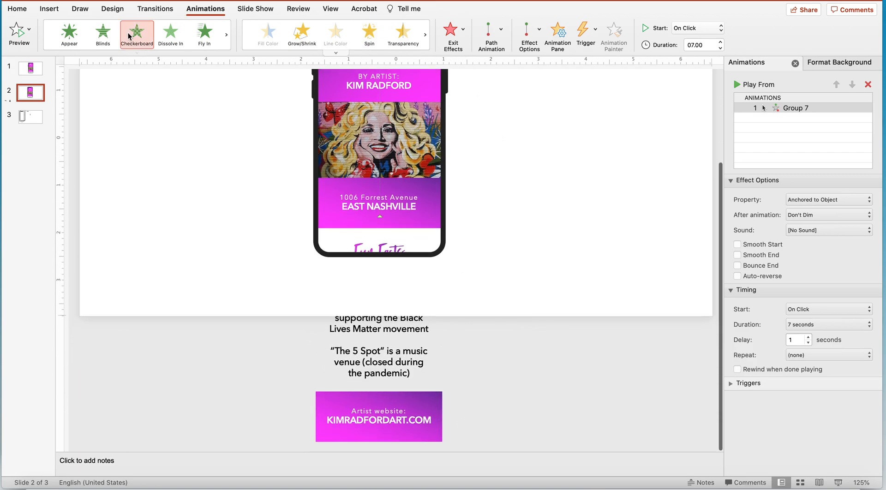
{"action": "left_click", "coordinate": [17, 8]}
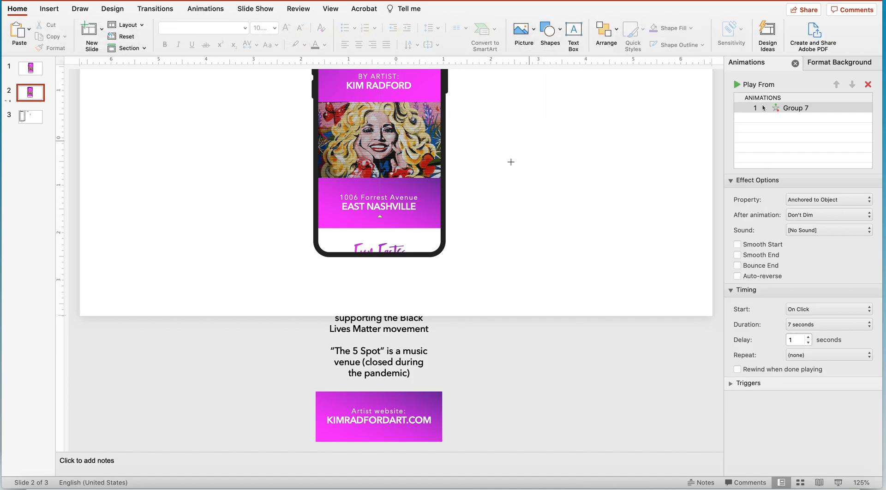
{"action": "left_click_drag", "start_coordinate": [500, 169], "coordinate": [700, 317]}
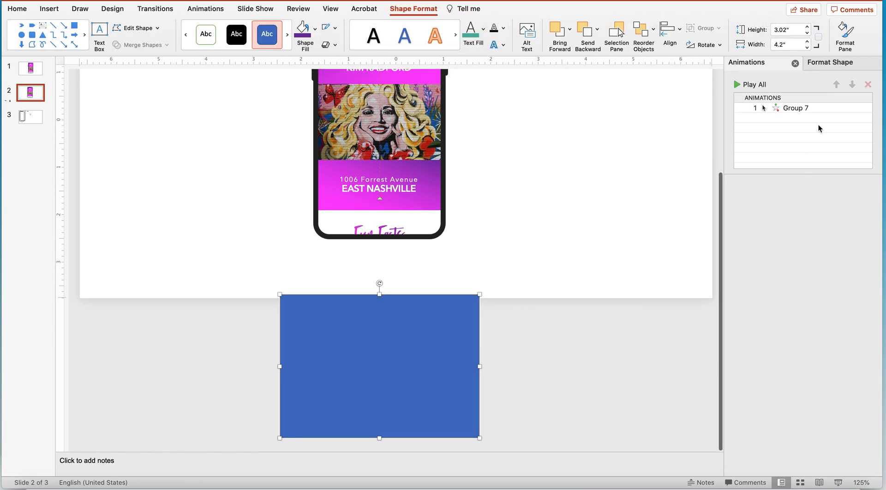
Apply a vertical gradient fill to the rectangle with a pale first stop.
{"action": "left_click", "coordinate": [831, 62]}
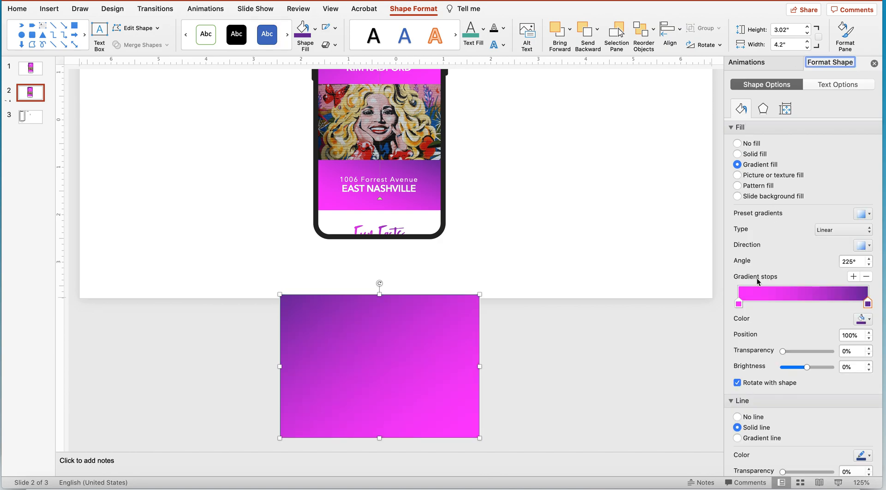
{"action": "left_click", "coordinate": [753, 294]}
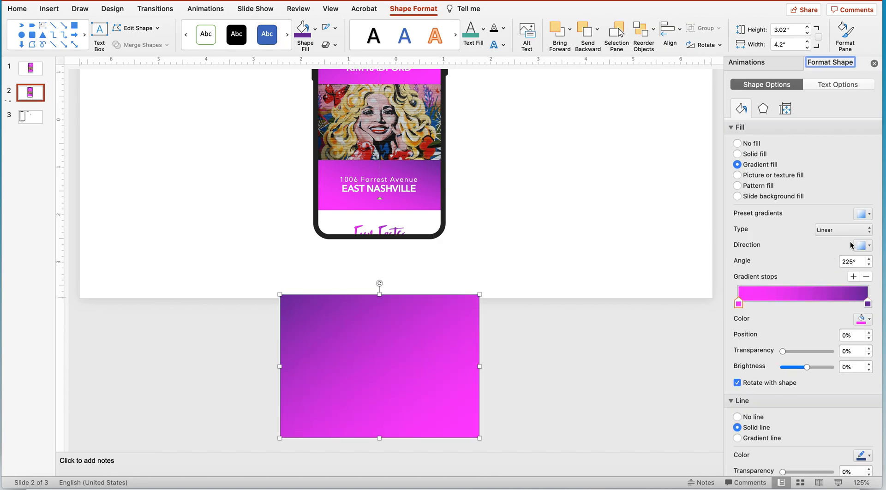
{"action": "left_click", "coordinate": [863, 245]}
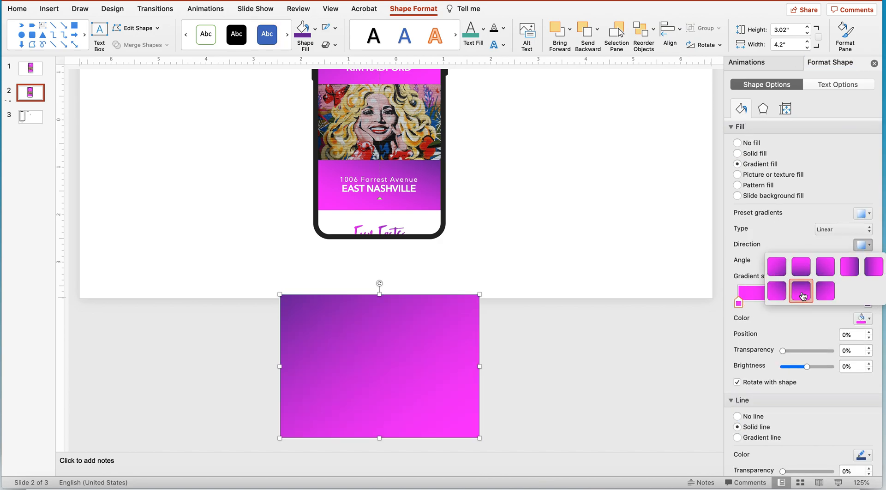
{"action": "left_click", "coordinate": [801, 291]}
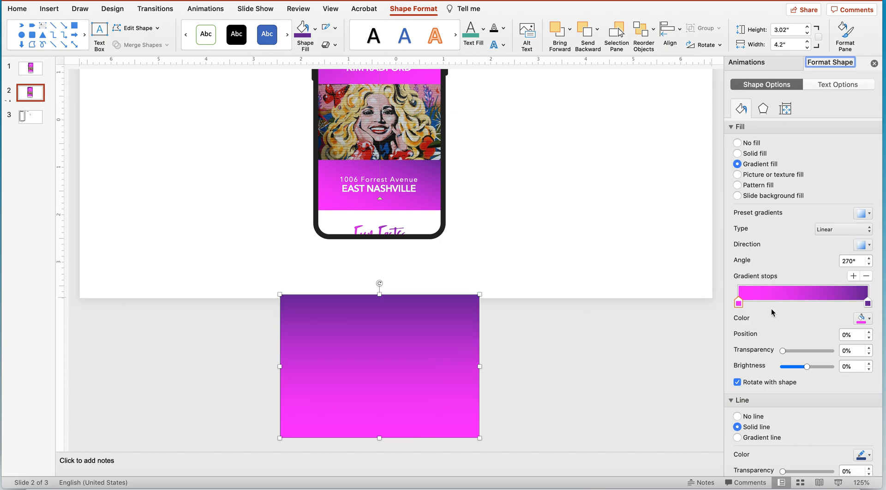
{"action": "left_click", "coordinate": [861, 318]}
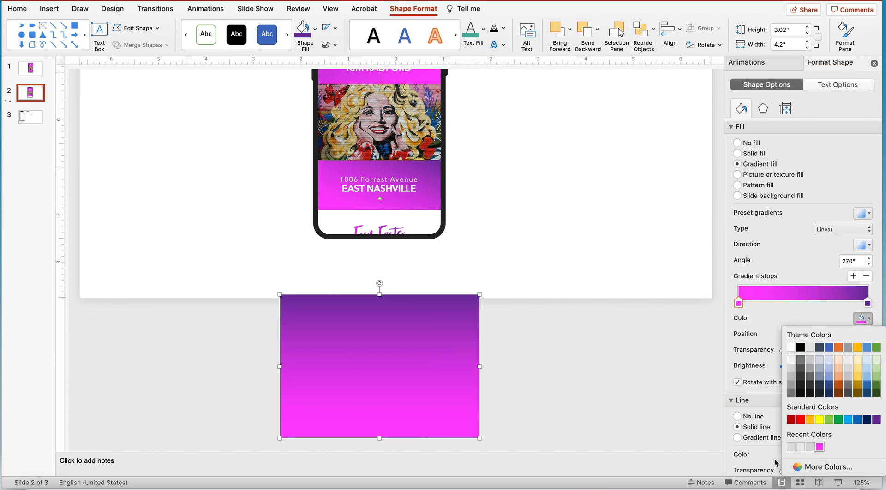
{"action": "left_click", "coordinate": [827, 467]}
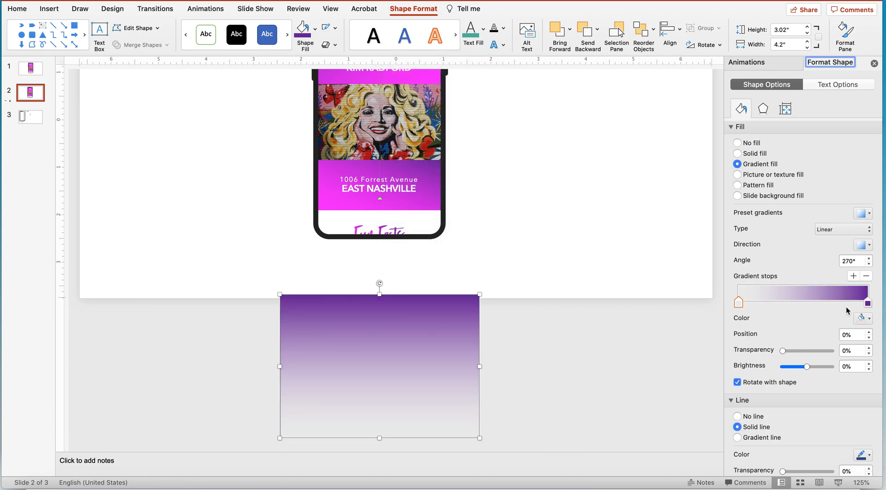
Set the last gradient stop to white, remove the outline, and shift a stop to two-thirds.
{"action": "left_click", "coordinate": [861, 317]}
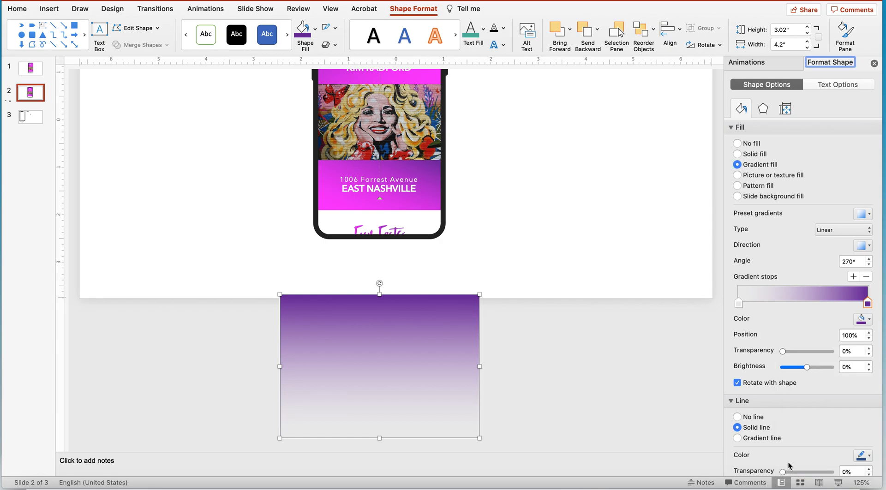
{"action": "left_click", "coordinate": [861, 318]}
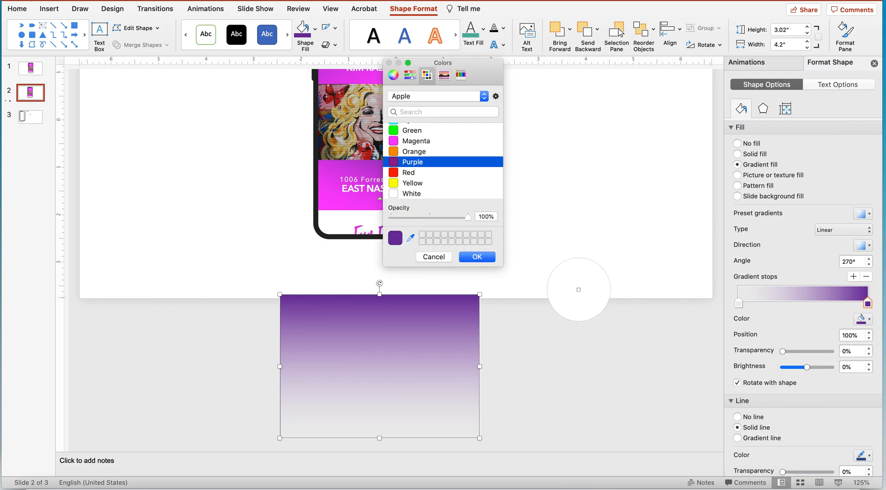
{"action": "left_click", "coordinate": [413, 194]}
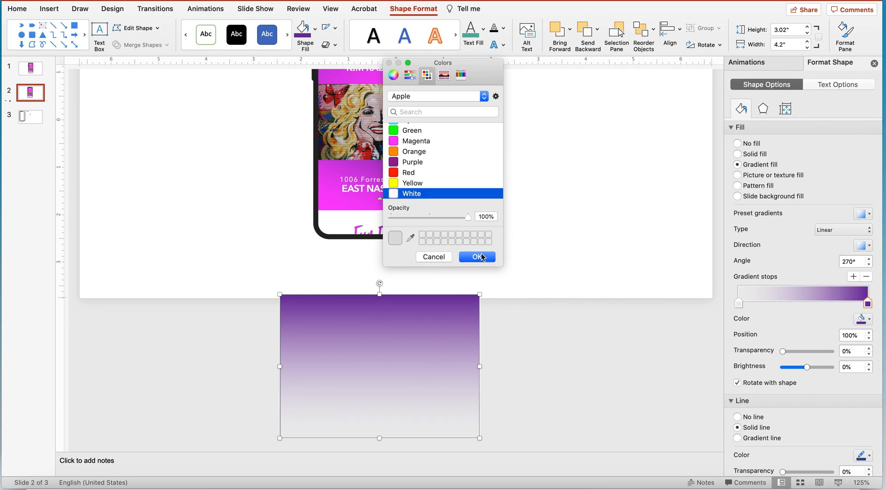
{"action": "left_click", "coordinate": [476, 257]}
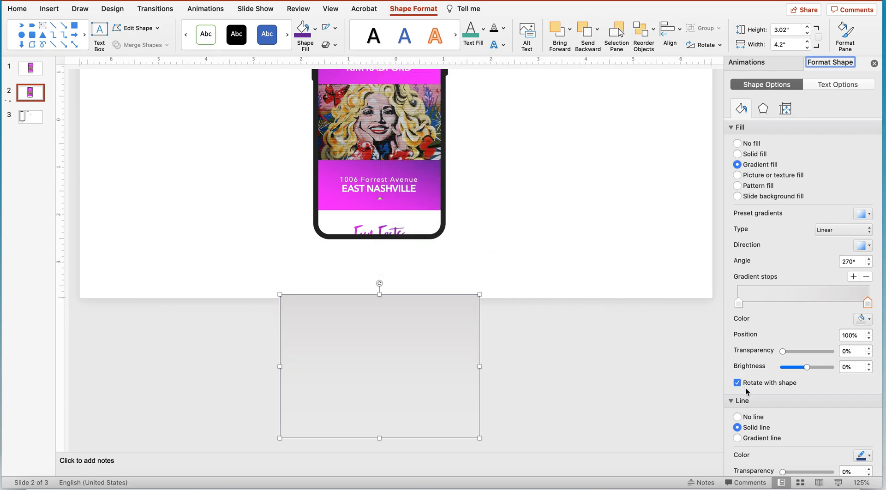
{"action": "left_click", "coordinate": [738, 416]}
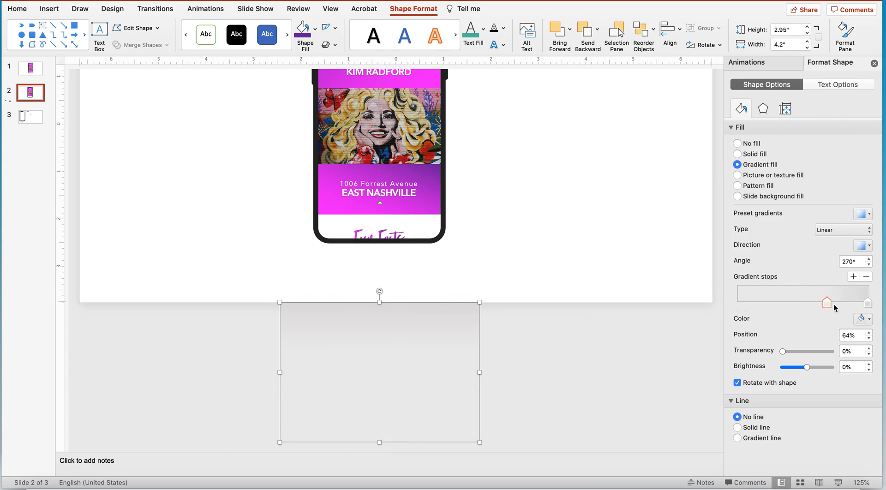
{"action": "left_click_drag", "start_coordinate": [828, 303], "coordinate": [854, 304]}
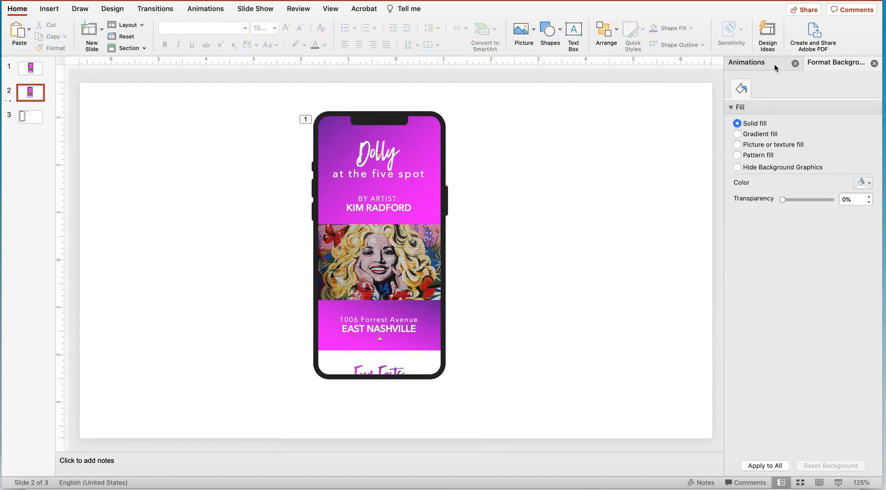
Select the Group 7 animation in the Animations pane and play its 7-second upward scroll.
{"action": "left_click", "coordinate": [746, 62]}
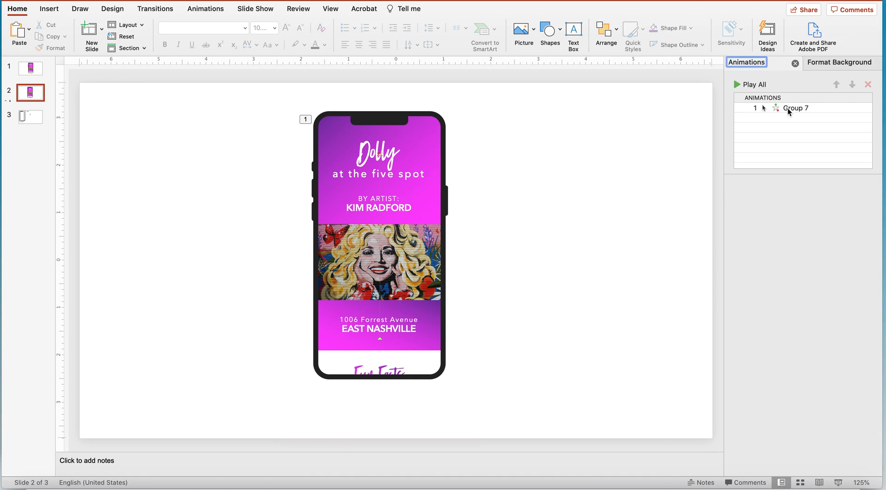
{"action": "left_click", "coordinate": [795, 107]}
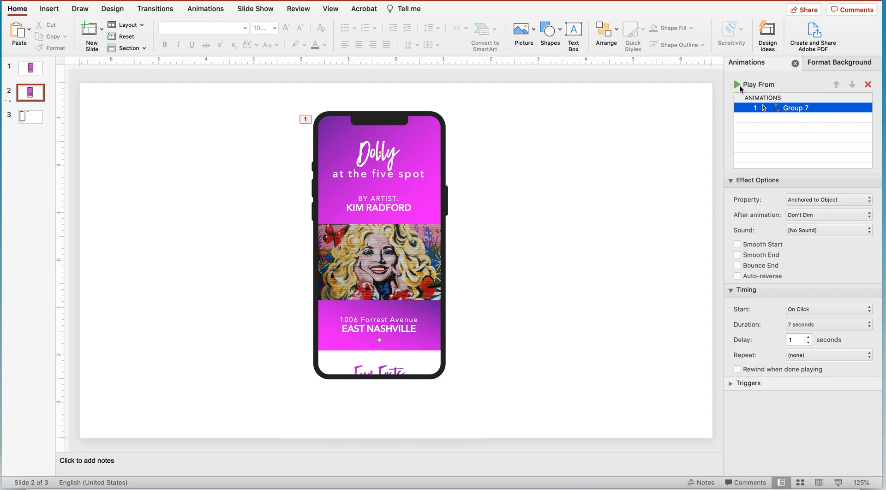
{"action": "left_click", "coordinate": [741, 85]}
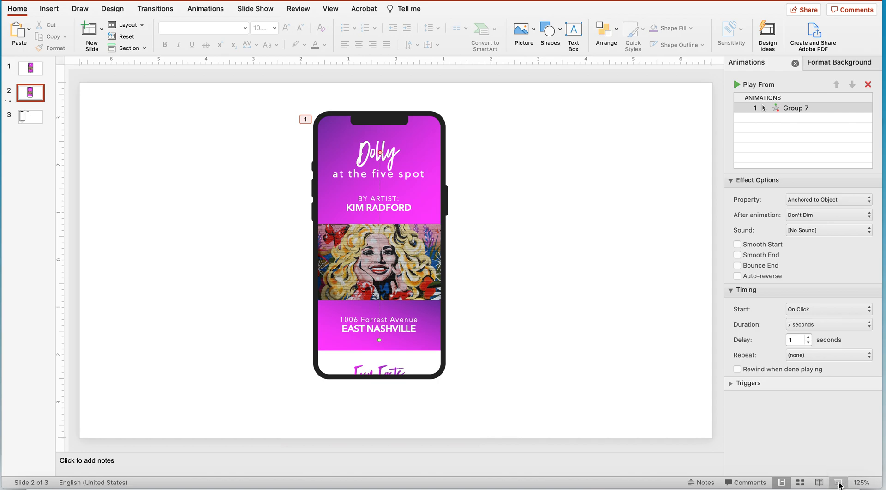
{"action": "left_click", "coordinate": [838, 482]}
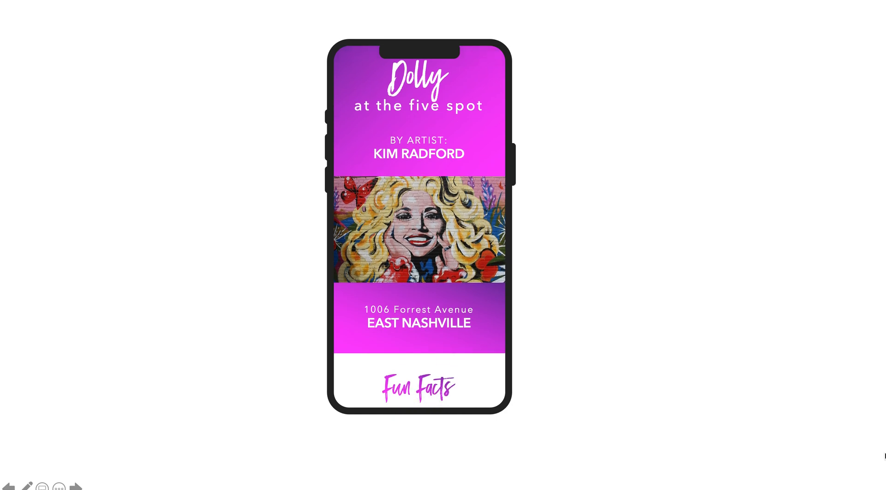
{"action": "scroll", "scroll_direction": "down", "scroll_amount": 3}
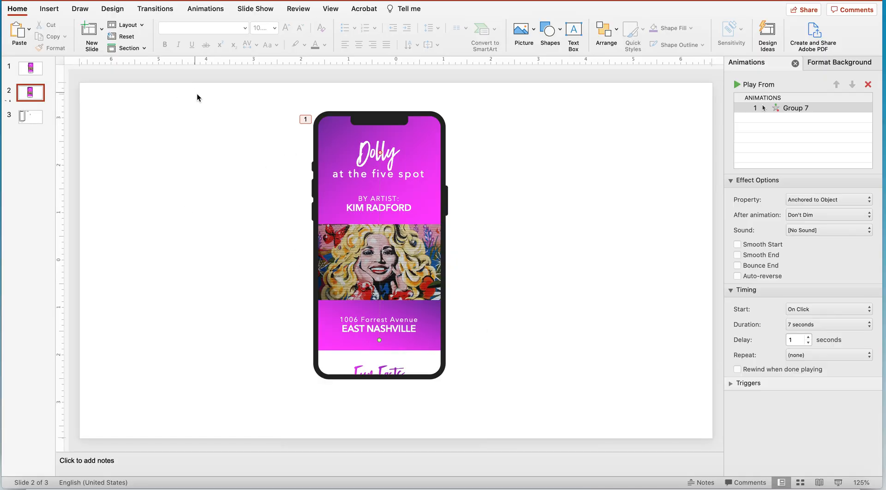
{"action": "mouse_move", "coordinate": [524, 126]}
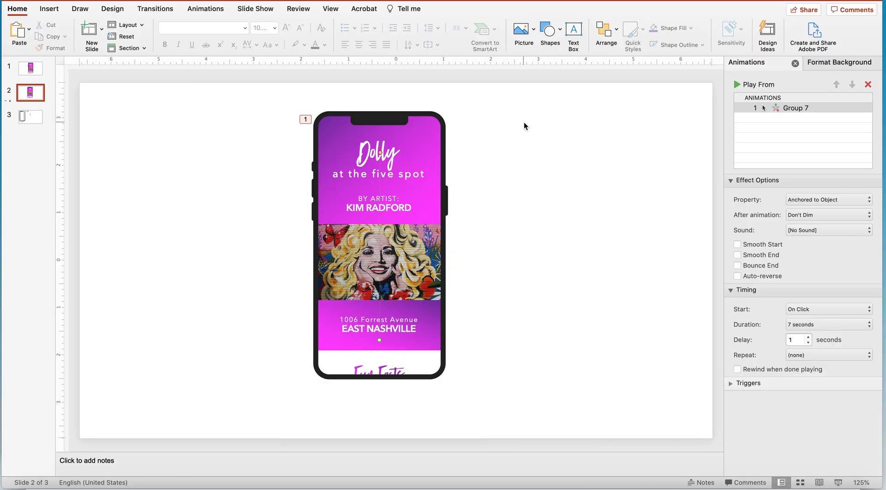